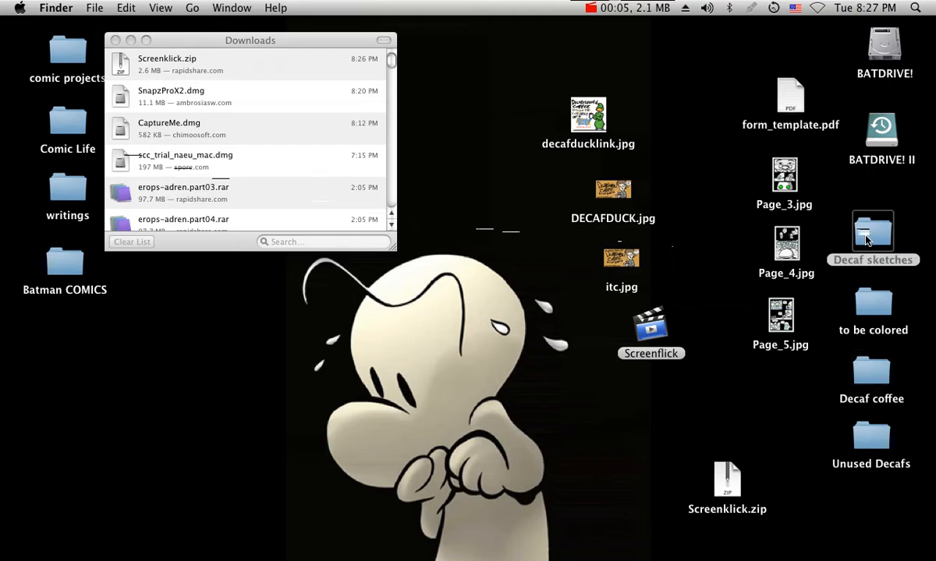
- Sketch the boxy head with eye-level and centre guidelines and the shoulder line below it
double_click(873, 234)
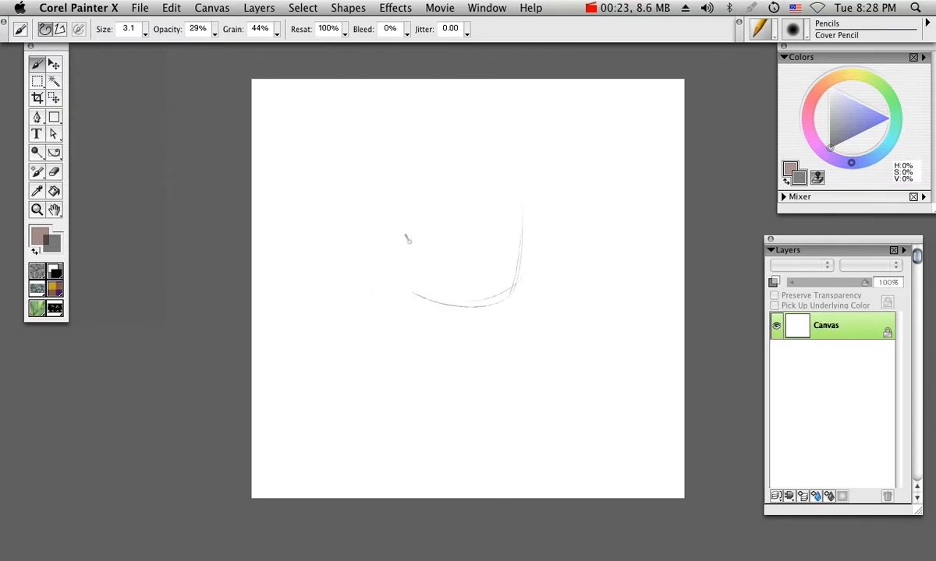
drag(514, 190, 403, 309)
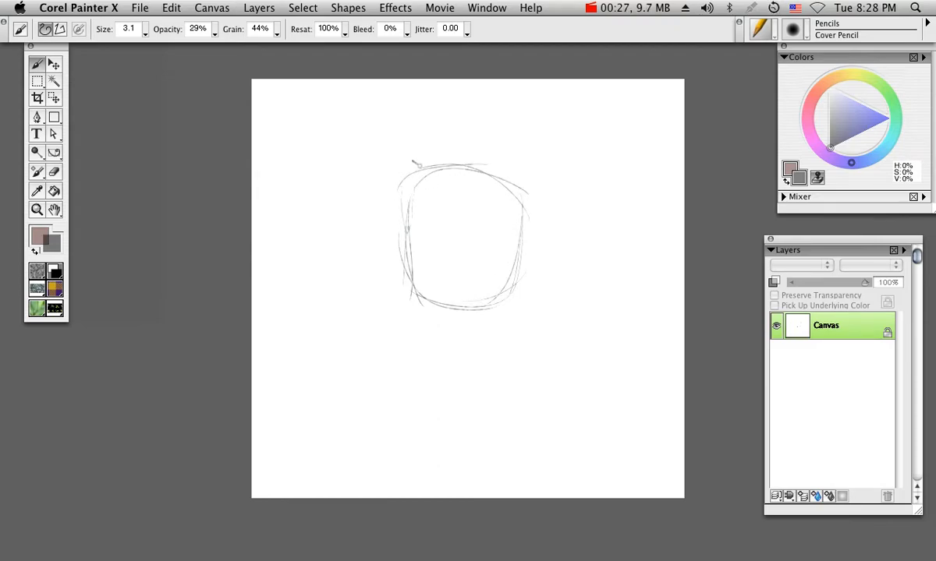
drag(397, 169, 514, 293)
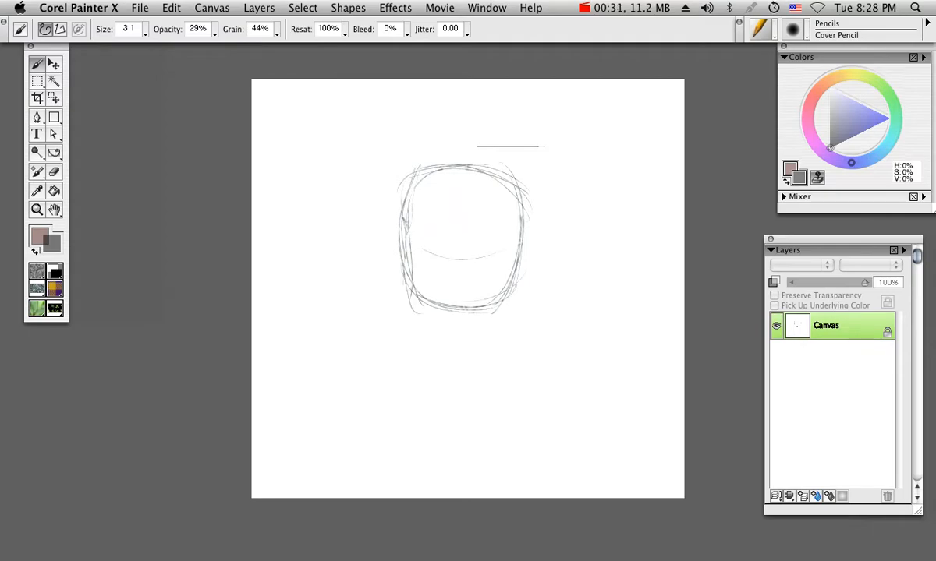
drag(402, 222, 507, 233)
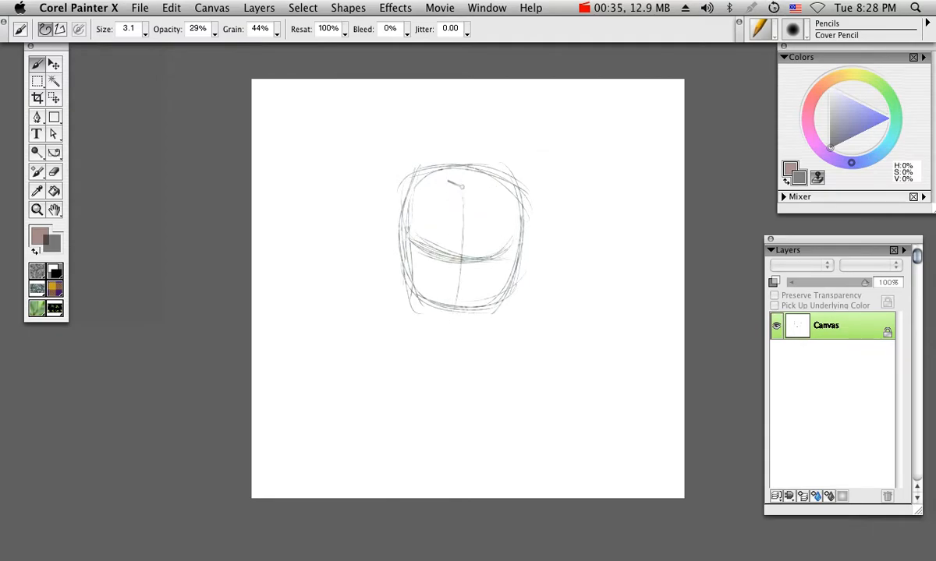
drag(347, 319, 507, 280)
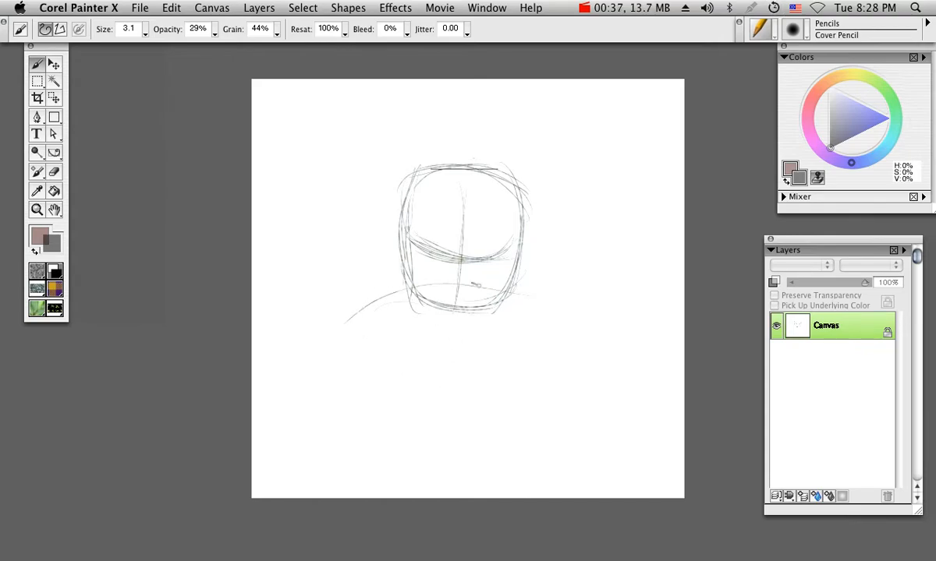
- Add two small hand ovals, the oval plate and the curved table edge
drag(570, 335, 351, 359)
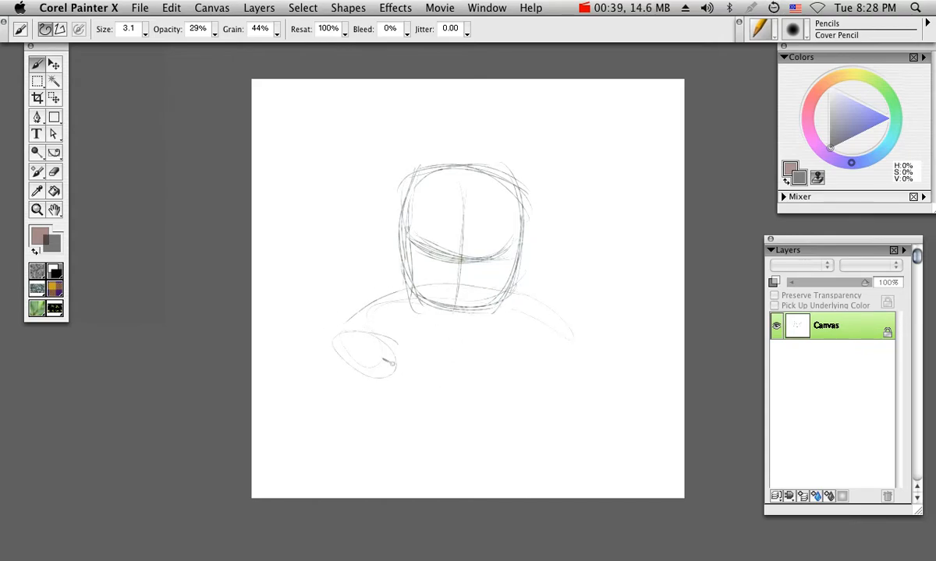
drag(507, 347, 554, 393)
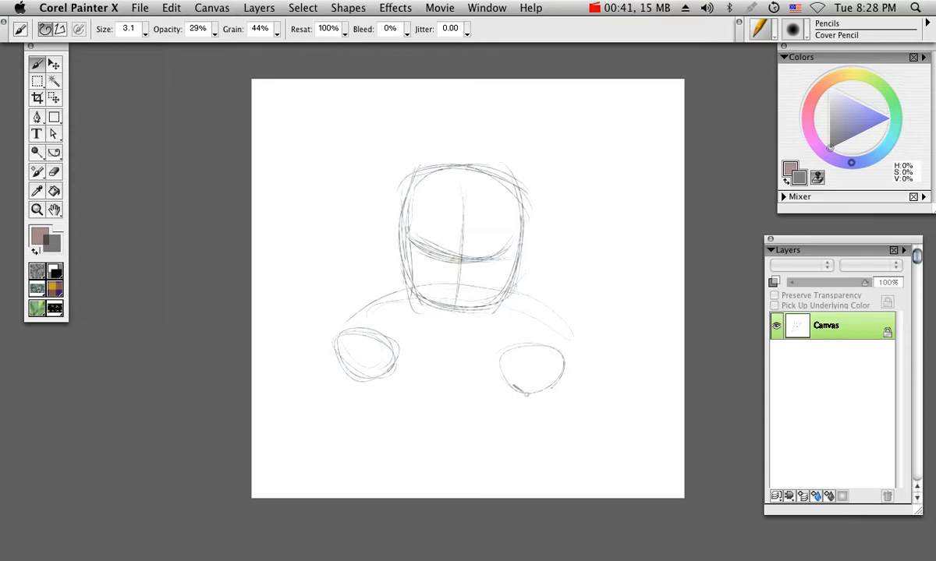
drag(390, 418, 499, 434)
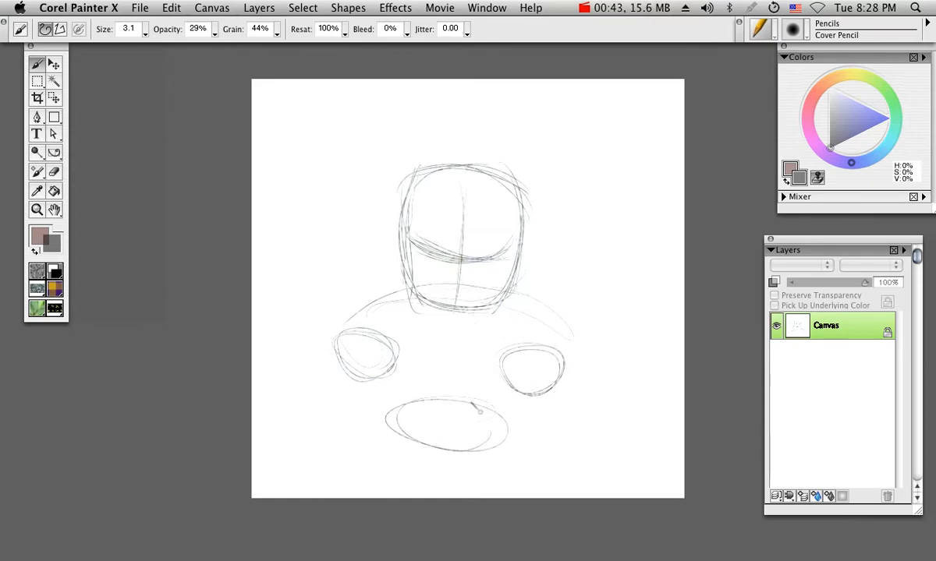
drag(343, 374, 506, 429)
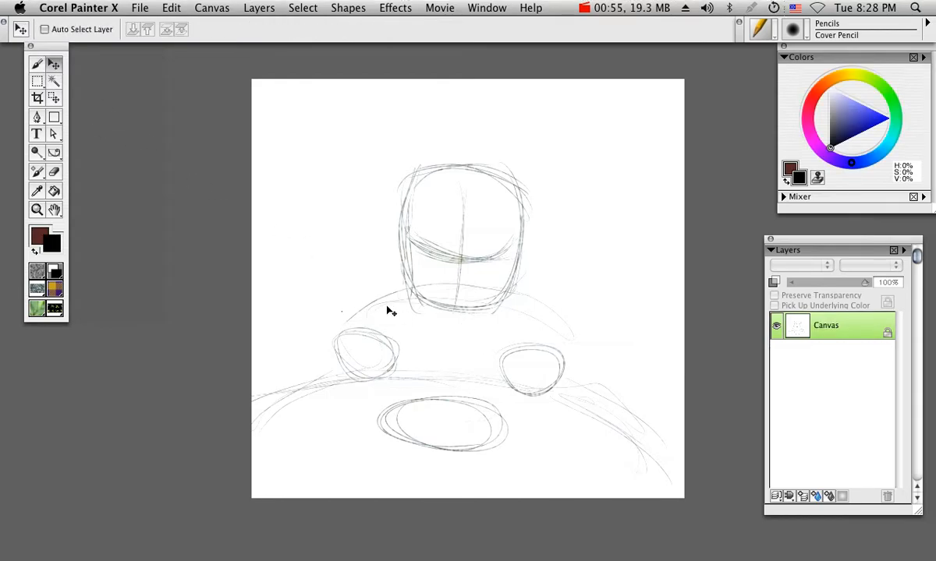
- Rescale the rough layout sketch via Effects > Orientation > Scale
click(395, 8)
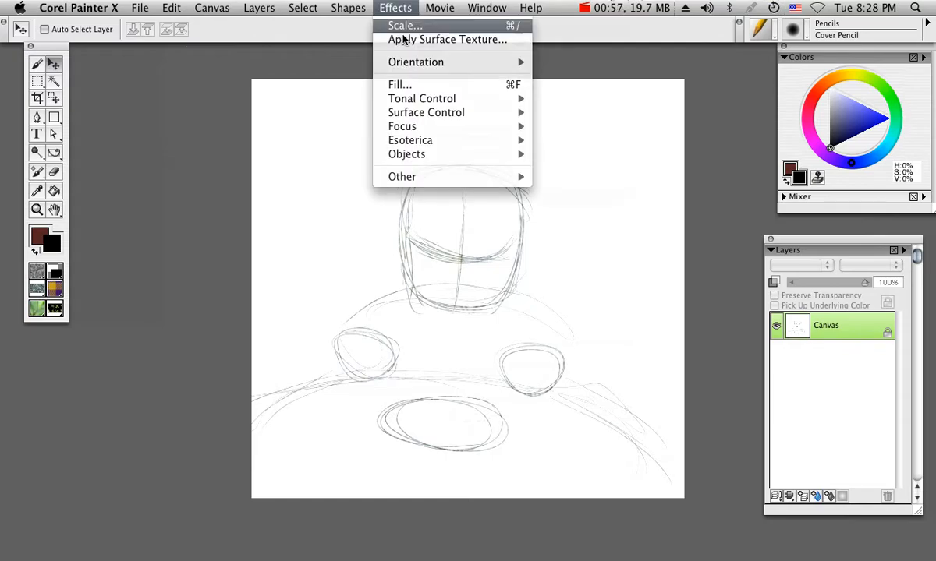
click(580, 248)
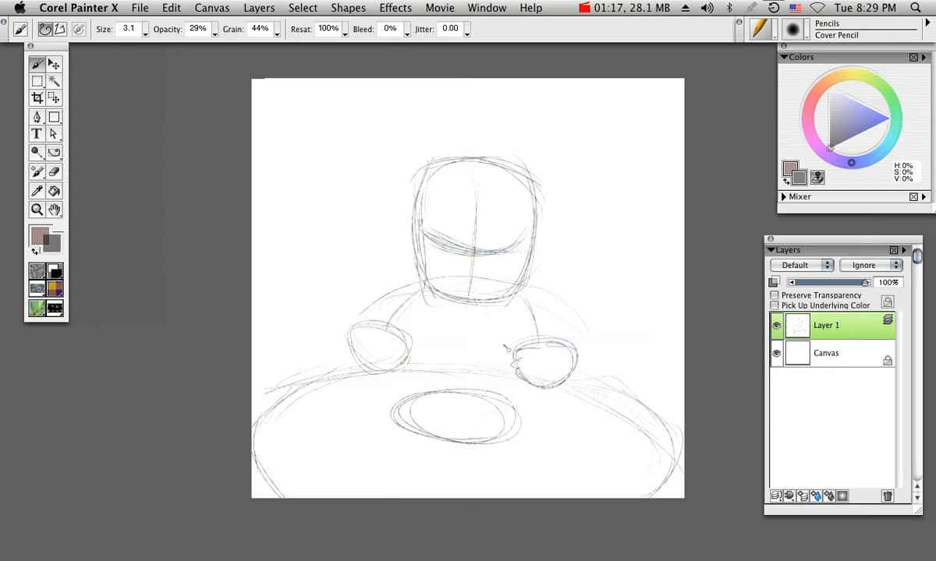
- Draw a knife in the right hand, a fork in the left and frowning eyes
drag(515, 351, 562, 382)
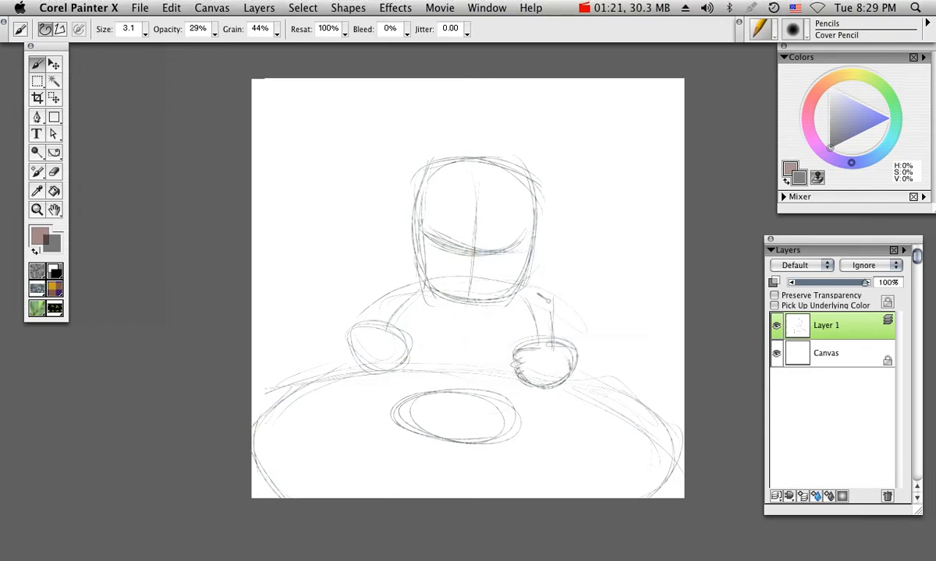
drag(548, 294, 538, 346)
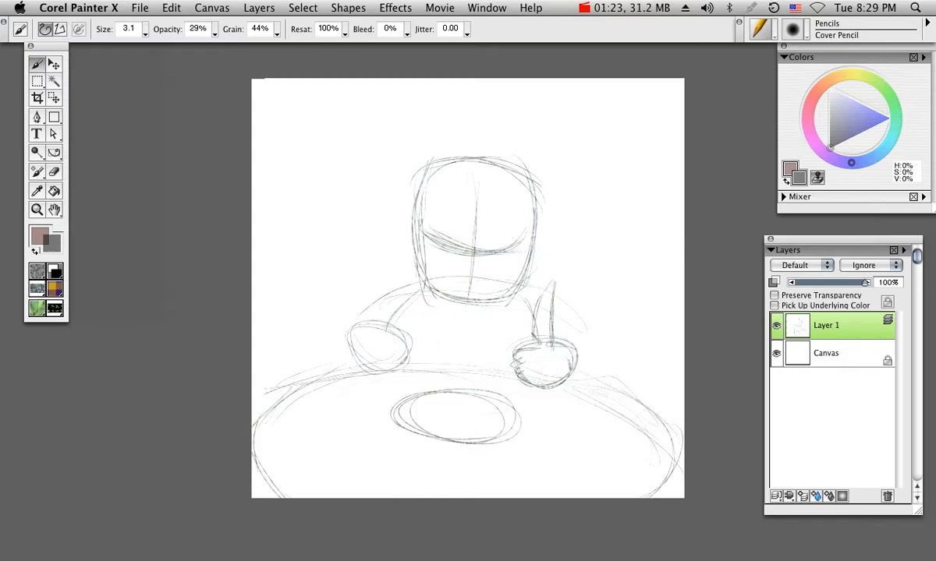
drag(382, 278, 397, 293)
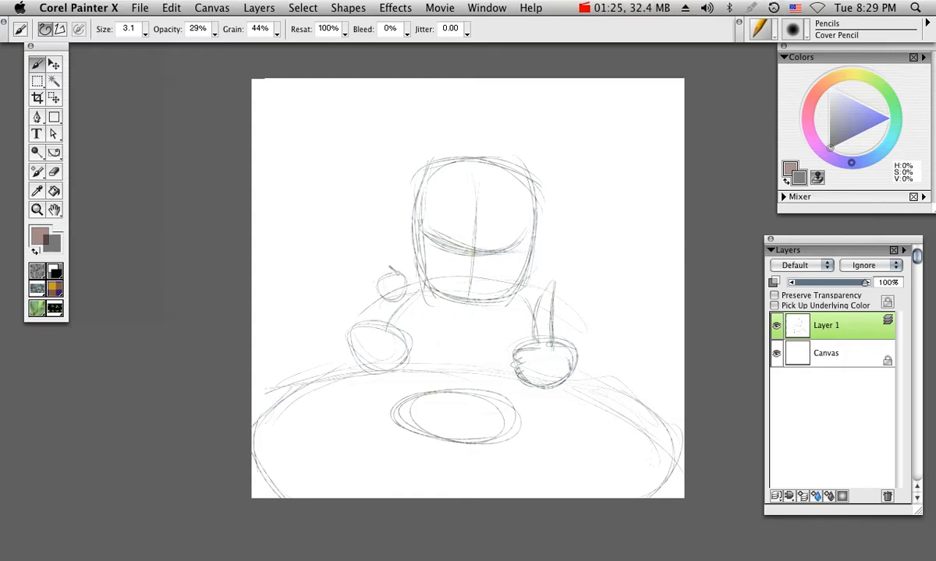
drag(390, 281, 366, 319)
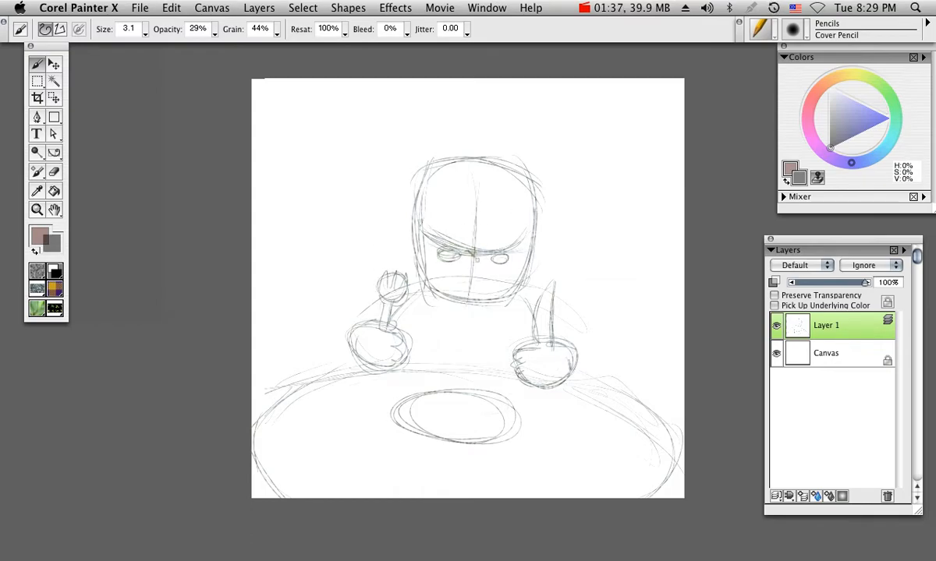
- Draw curly bangs, the nose and cheek lines, and the grimacing mouth
drag(445, 258, 483, 268)
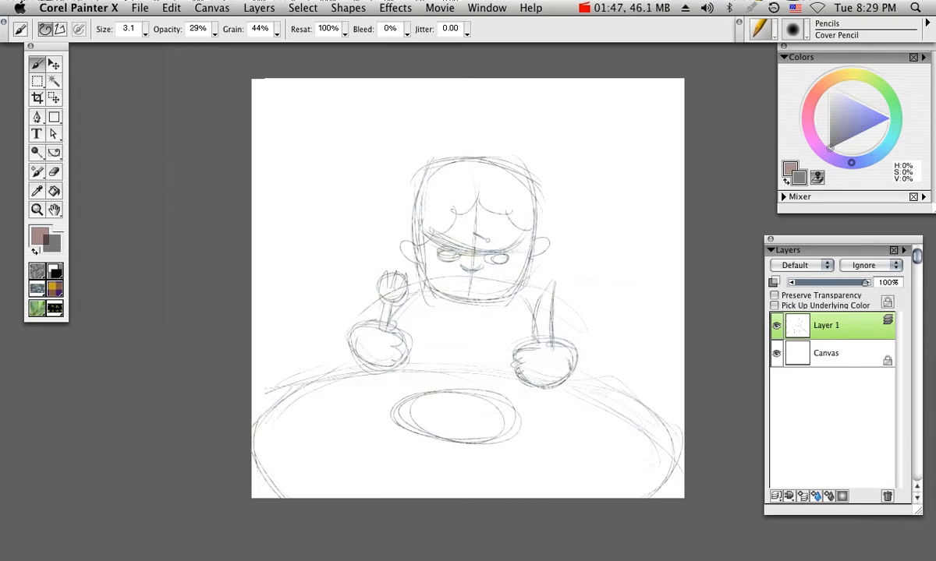
drag(452, 237, 484, 269)
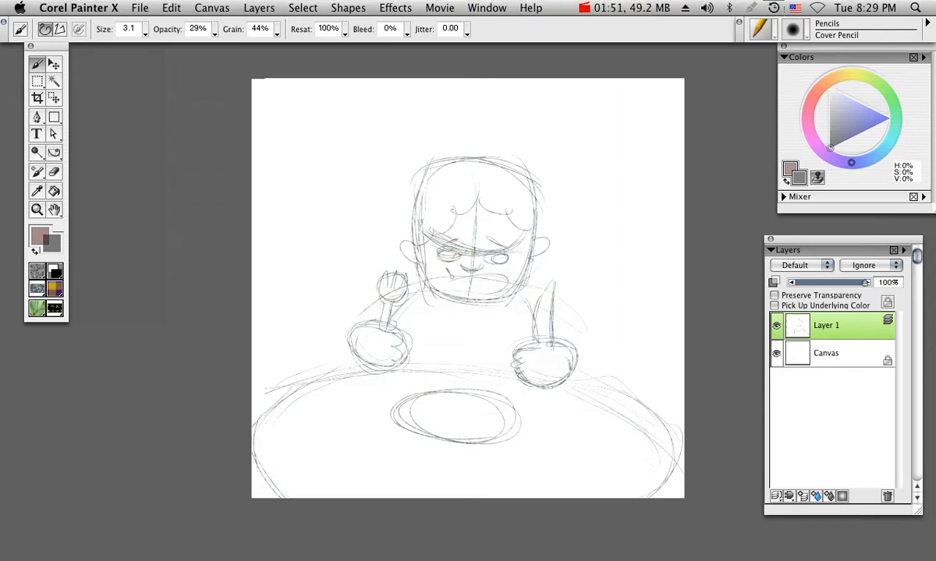
drag(445, 277, 507, 296)
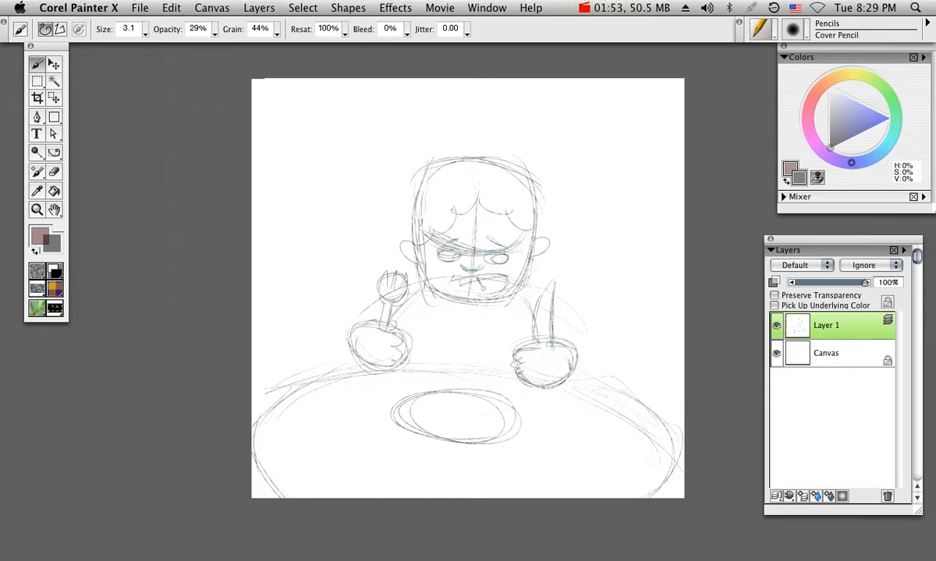
- Add curls over the top and down both sides of the head
drag(405, 257, 499, 294)
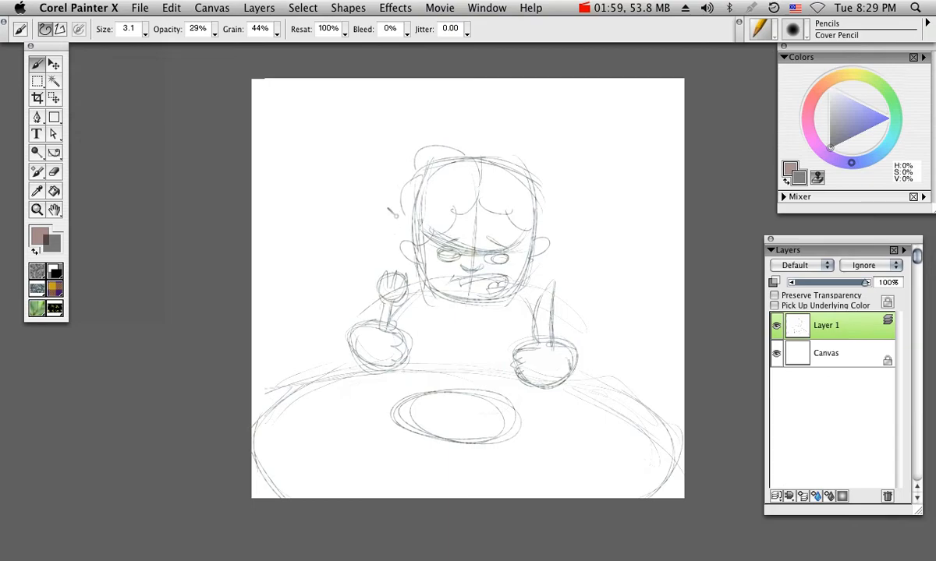
drag(389, 210, 405, 280)
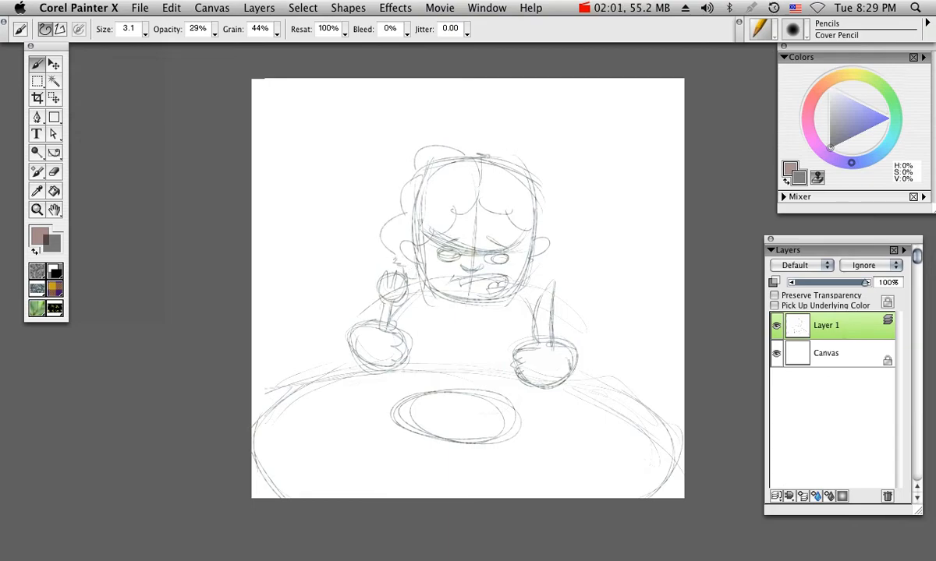
drag(484, 149, 527, 288)
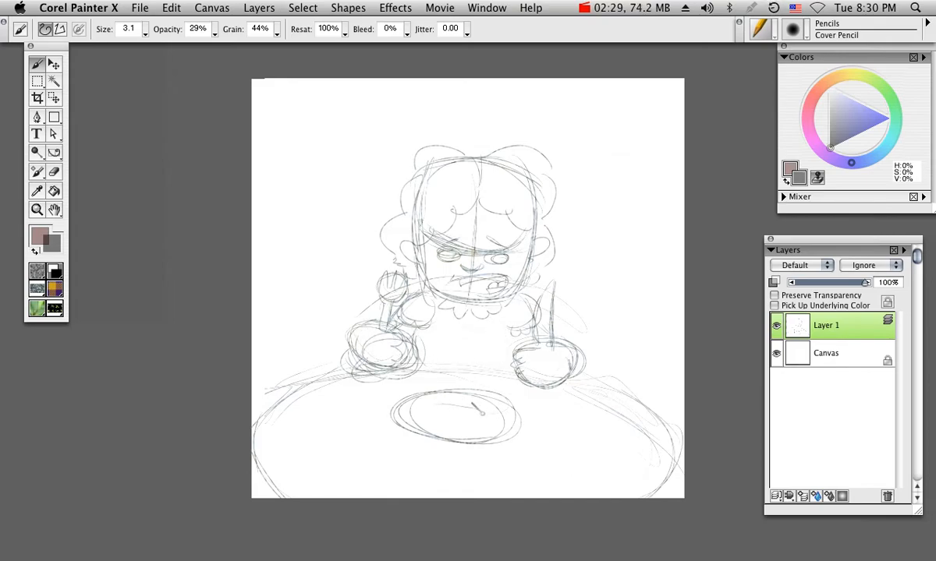
- Sketch food on the plate, a cup on the right, a small dish on the left and start the frame
drag(424, 424, 480, 413)
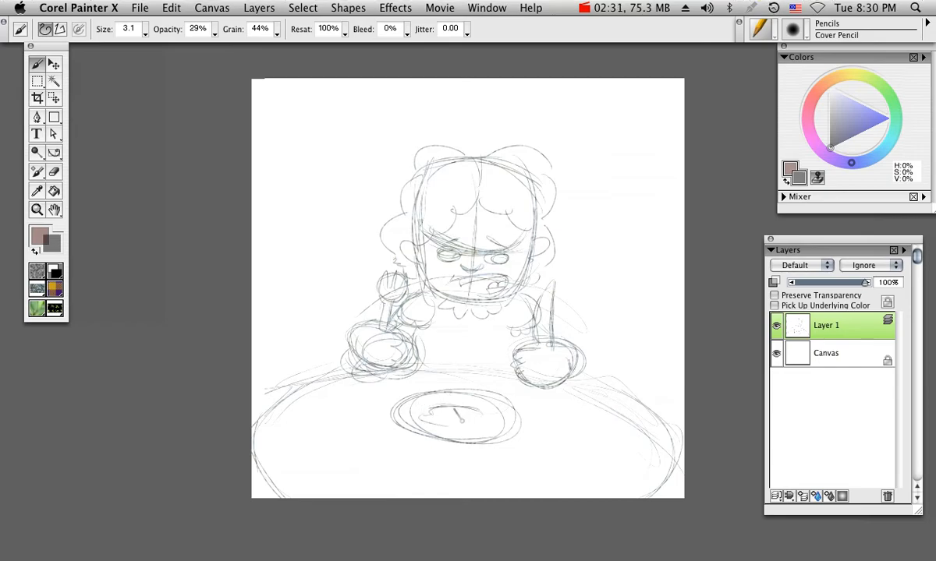
drag(405, 409, 483, 425)
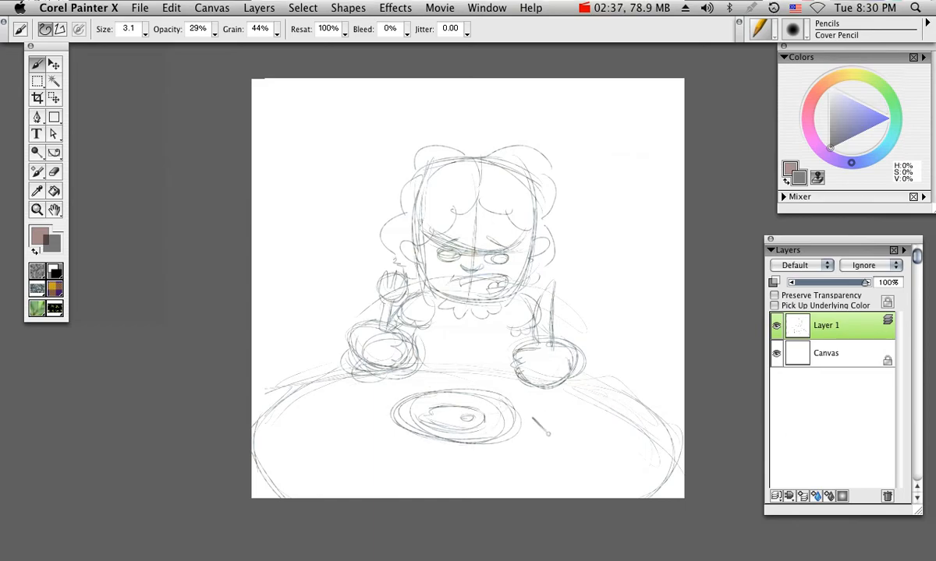
drag(546, 430, 553, 408)
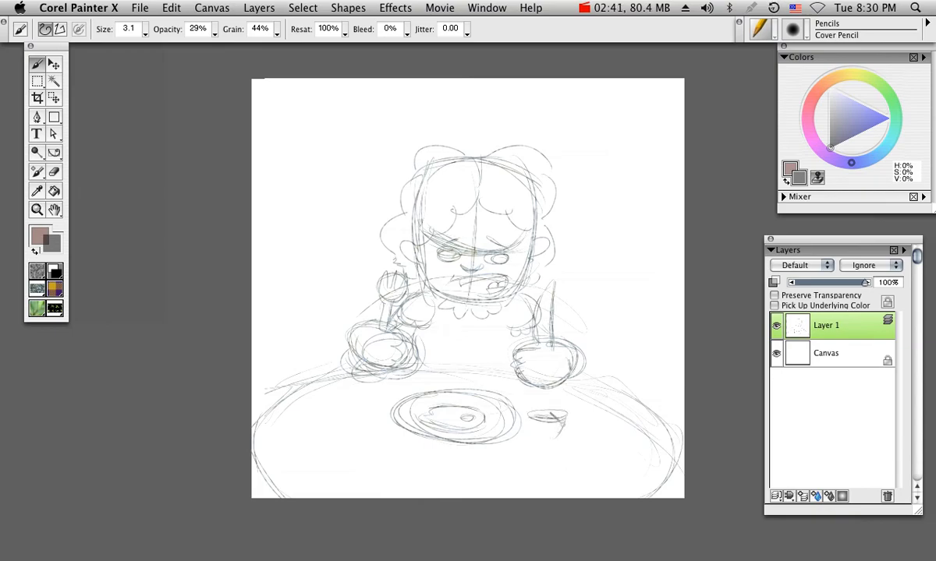
drag(533, 406, 559, 437)
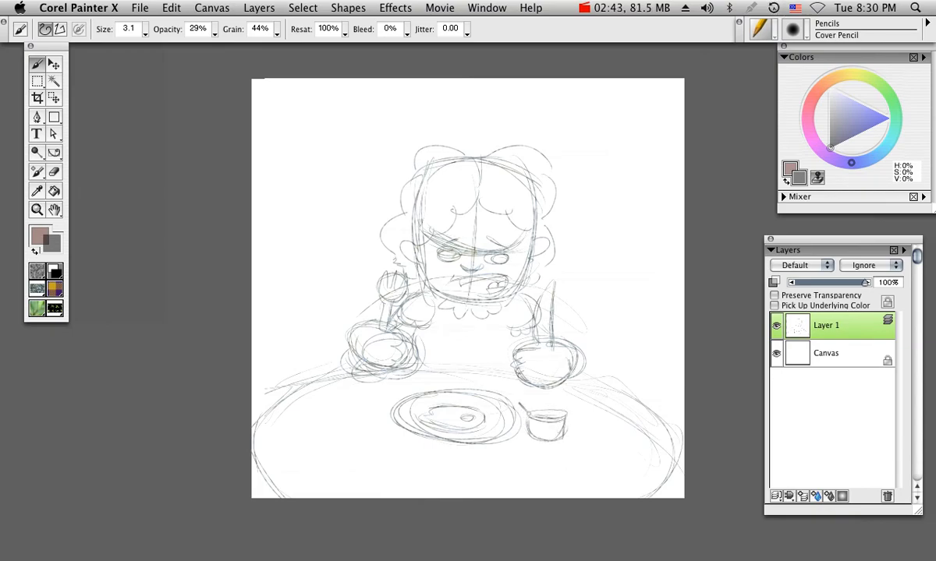
drag(330, 418, 374, 421)
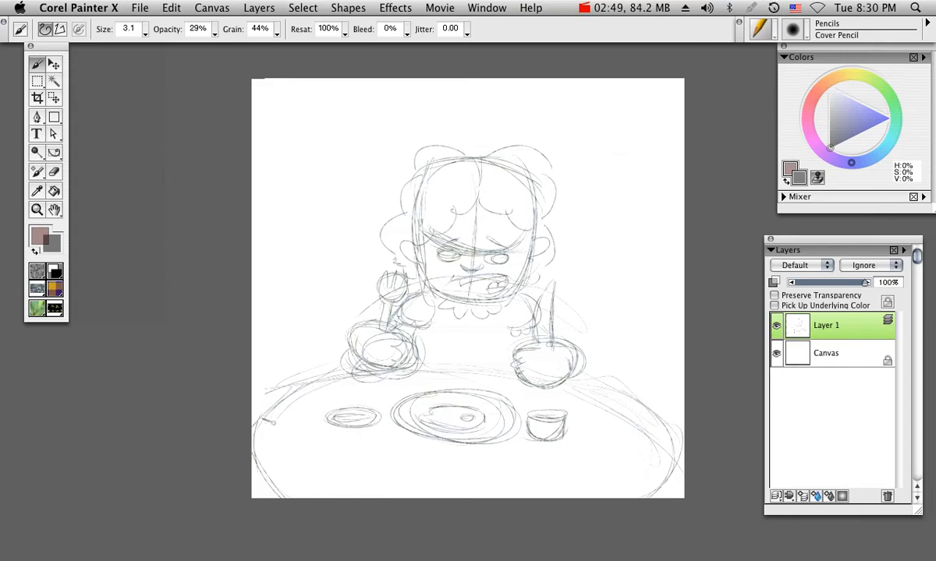
drag(273, 421, 601, 476)
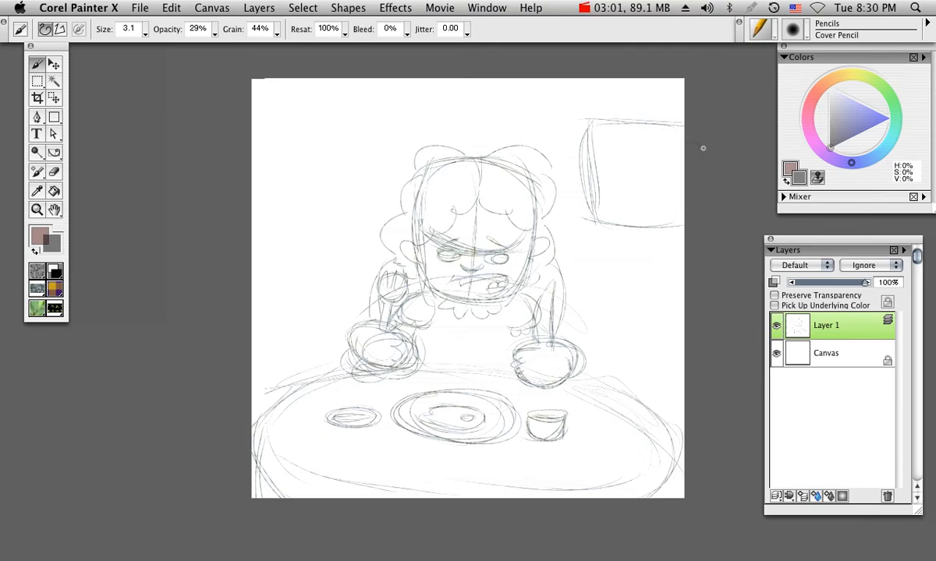
- Draw the little character's face and body inside the frame, its hanging cord and the wall lines
drag(616, 164, 632, 169)
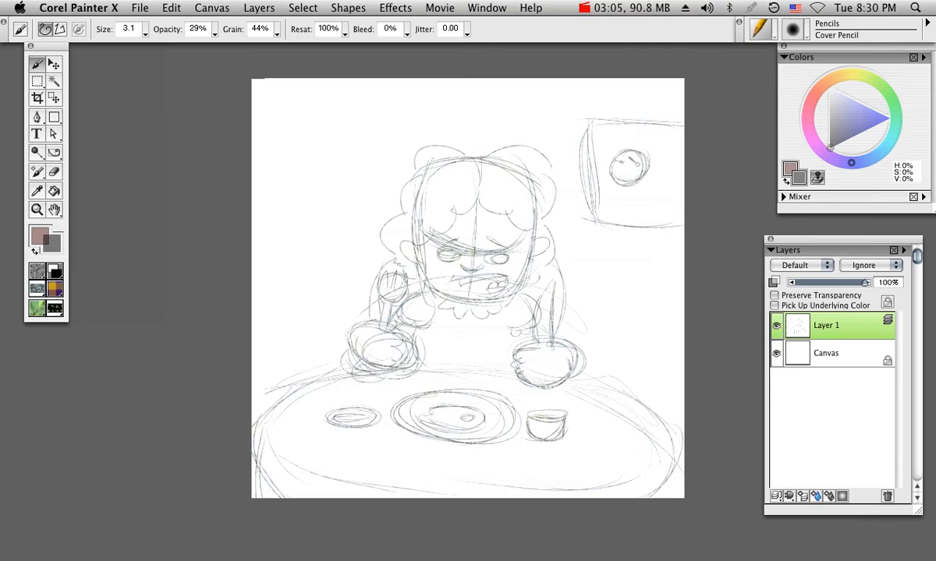
drag(616, 163, 639, 184)
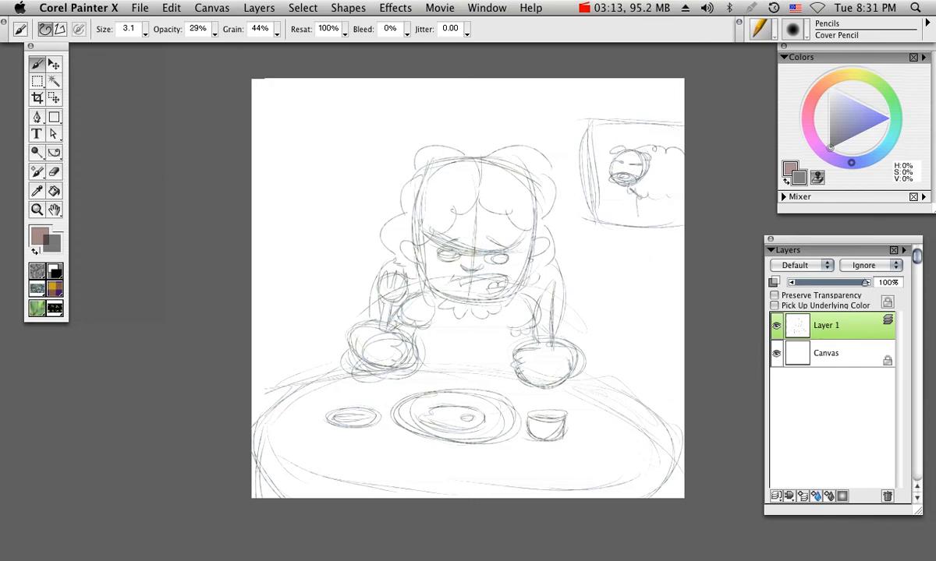
drag(632, 195, 678, 209)
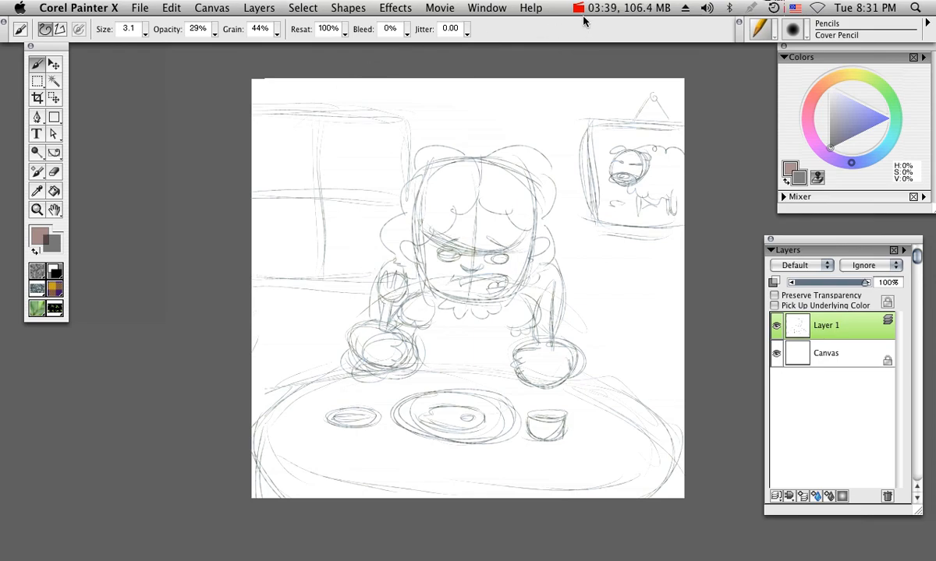
click(579, 7)
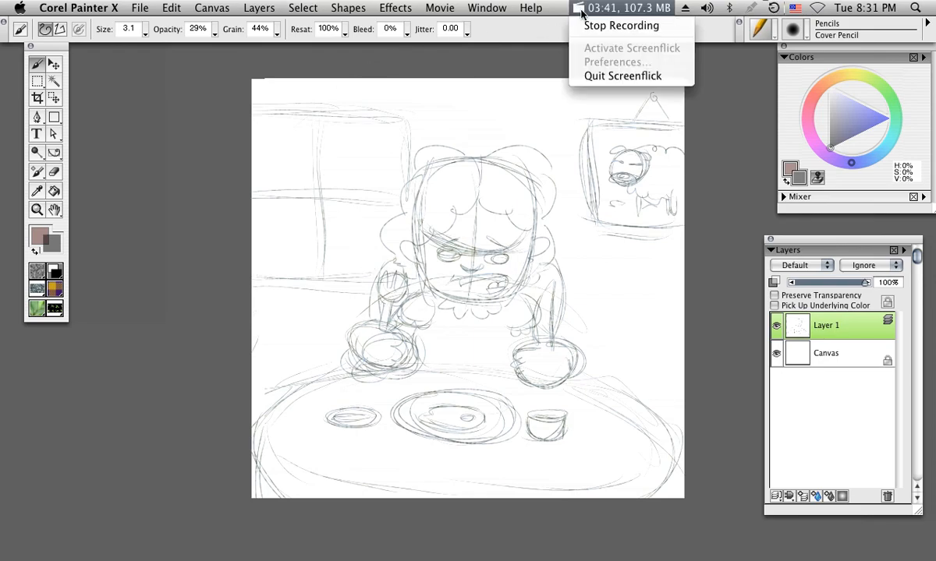